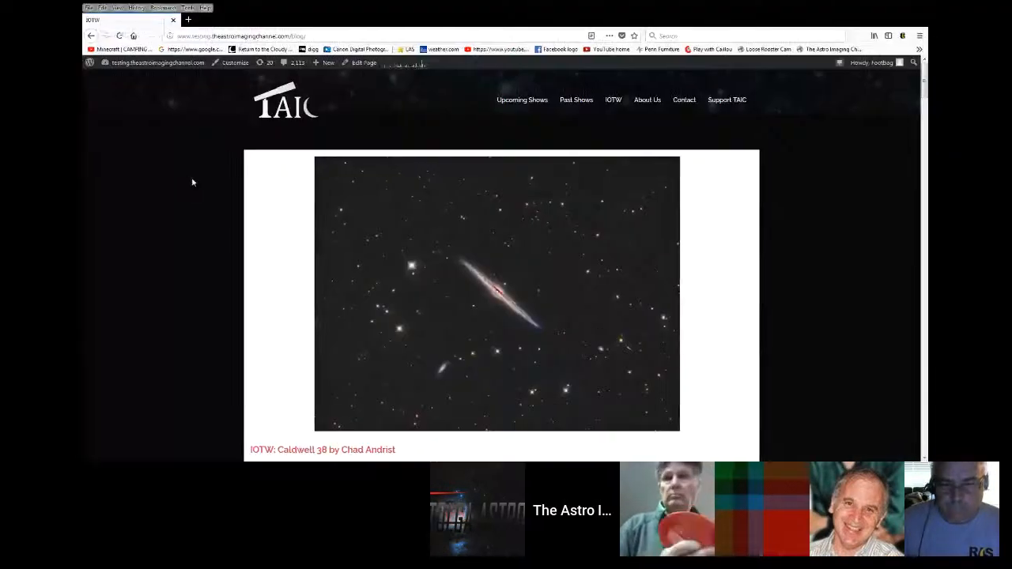
# - Open the IOTW Caldwell 38 Needle Galaxy post and scroll to its image and details
pyautogui.scroll(-3)
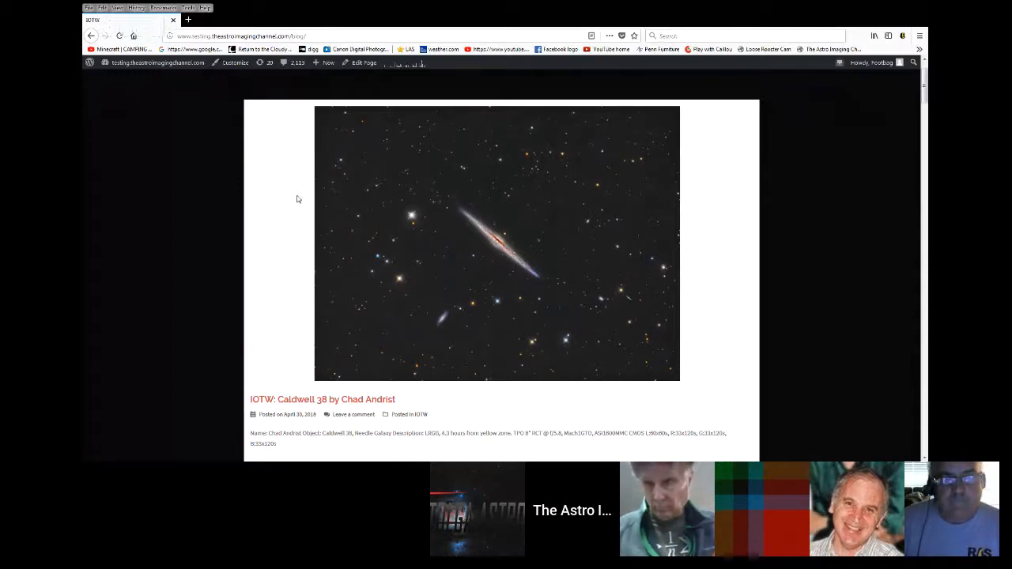
pyautogui.moveTo(514, 241)
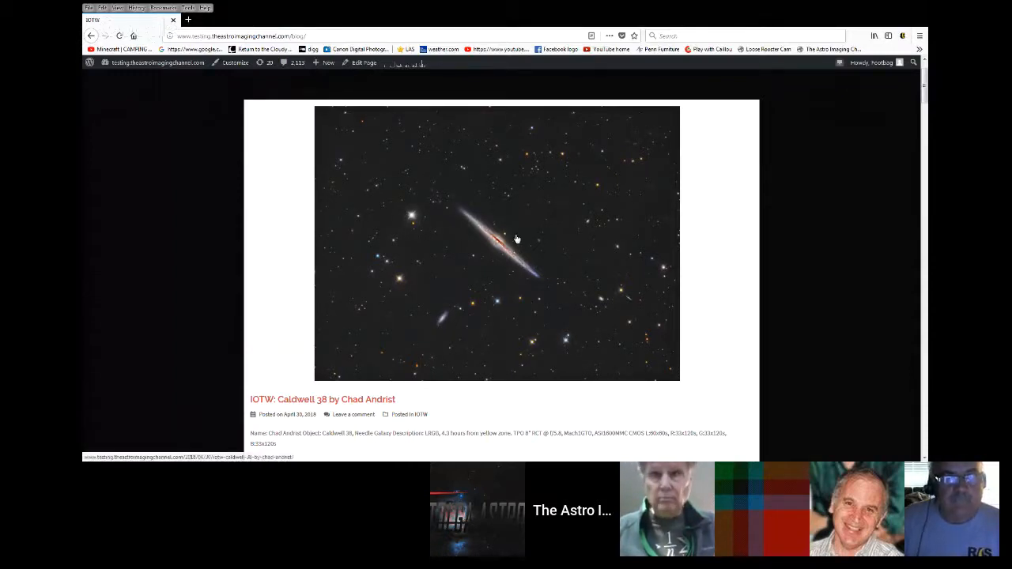
pyautogui.click(323, 398)
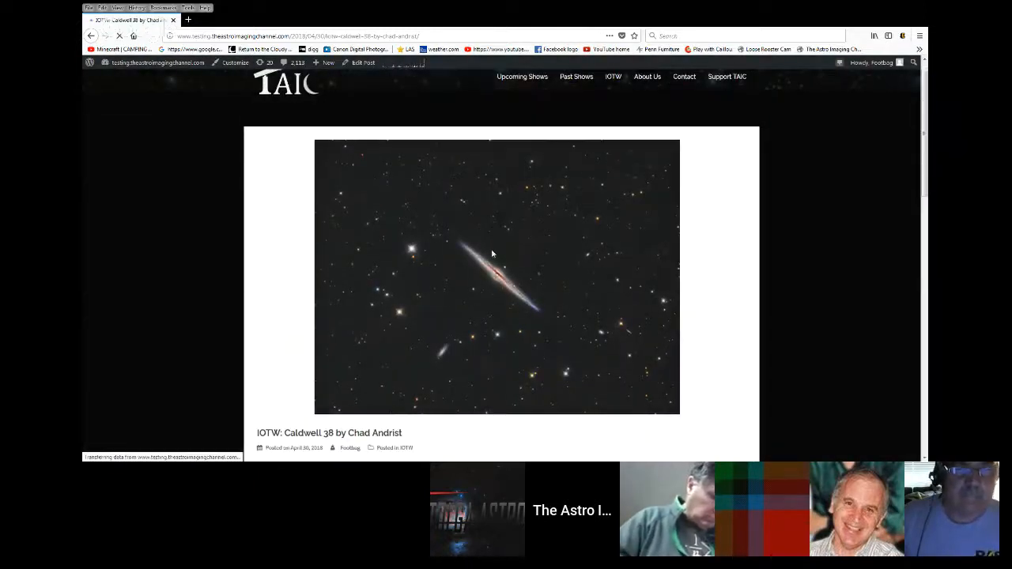
pyautogui.scroll(-3)
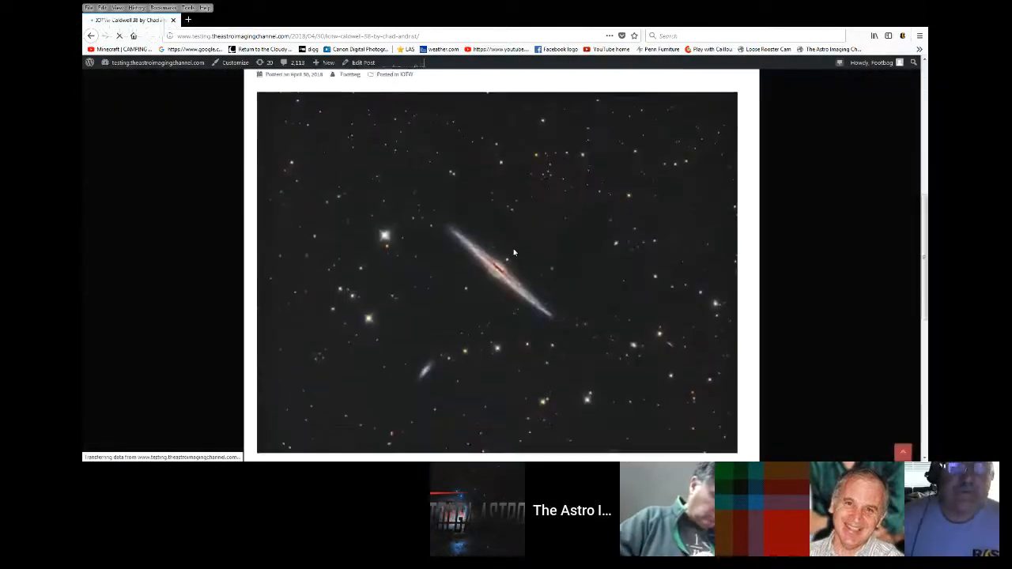
pyautogui.scroll(-3)
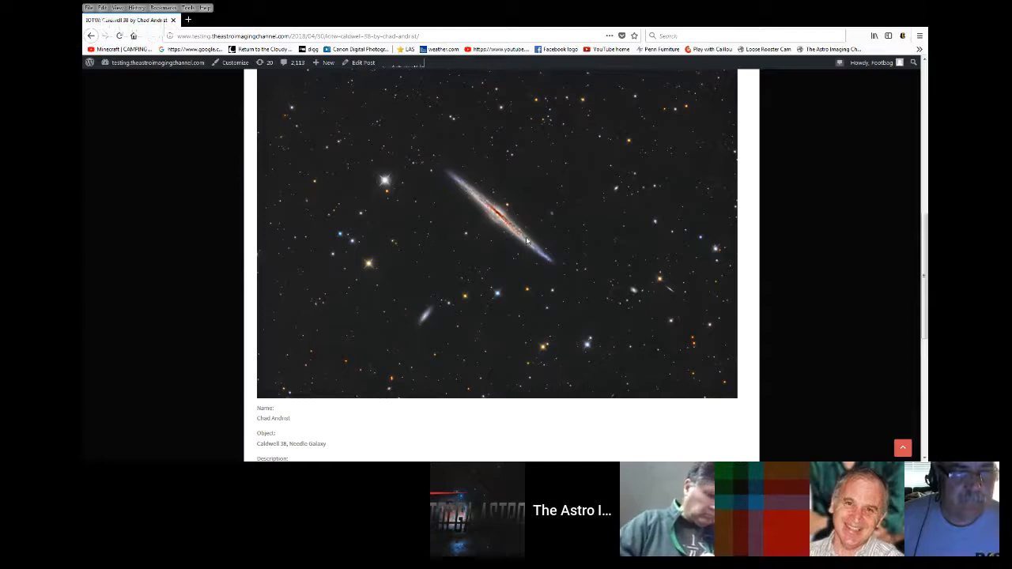
pyautogui.moveTo(461, 180)
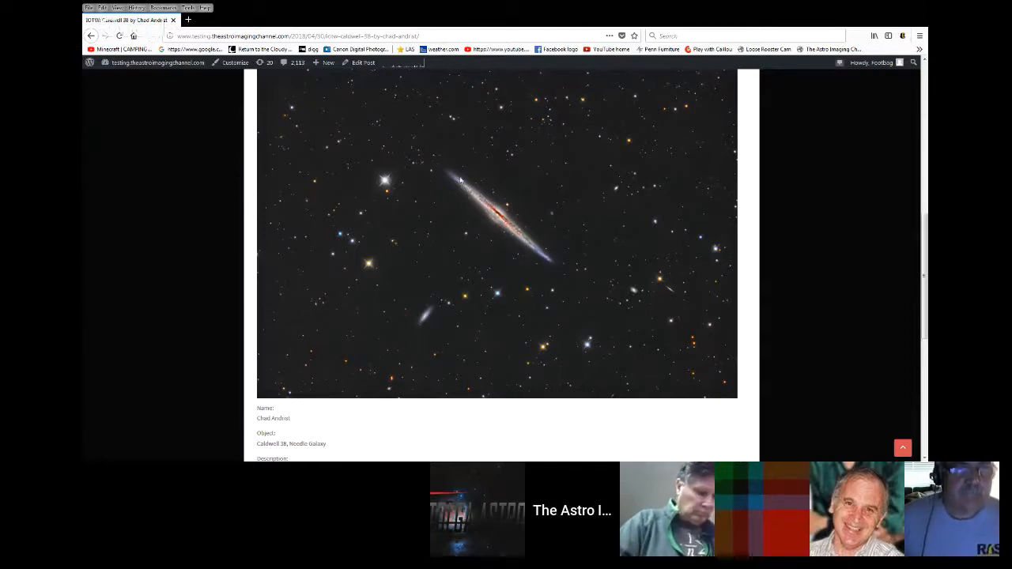
pyautogui.moveTo(528, 259)
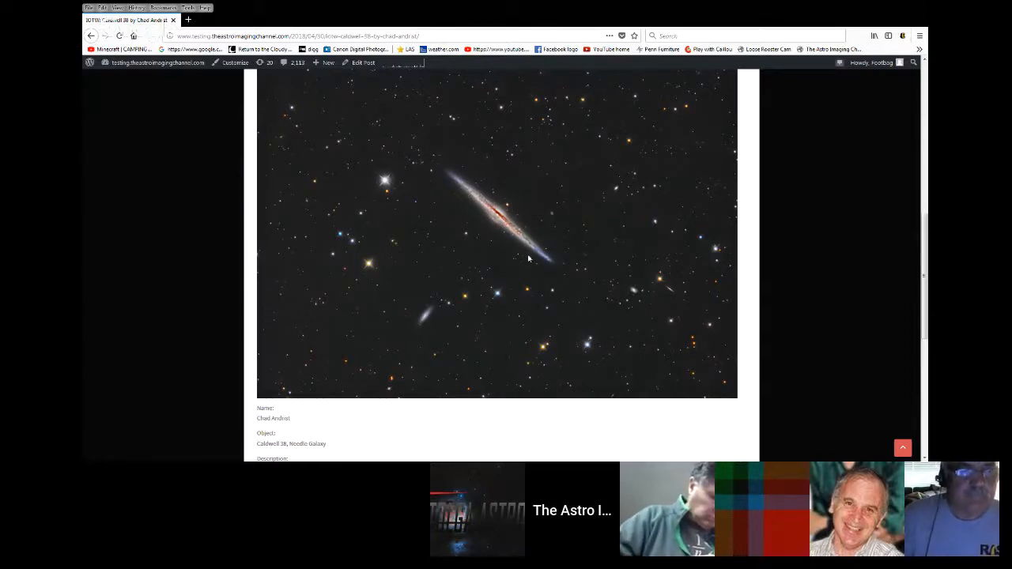
pyautogui.moveTo(455, 180)
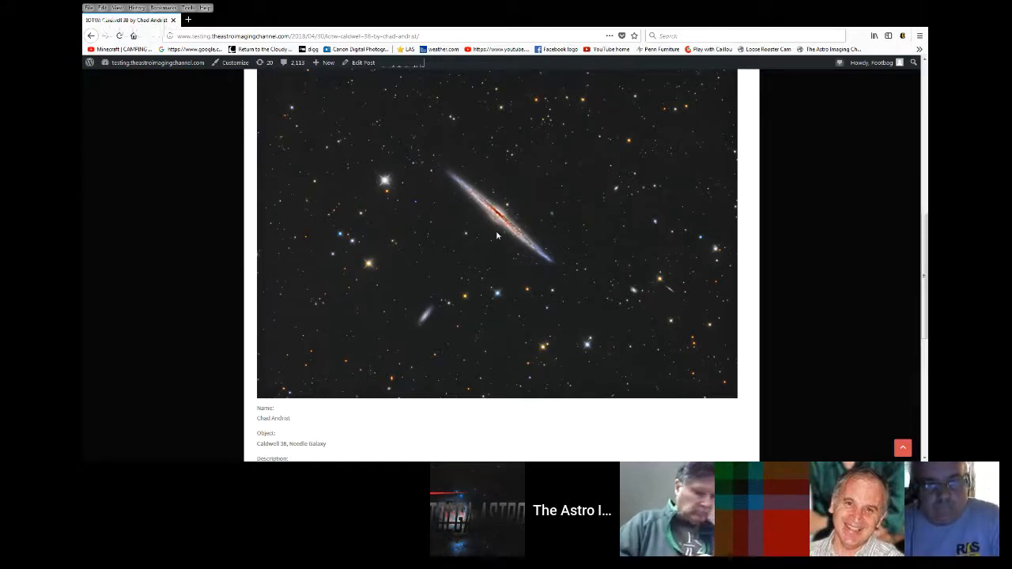
pyautogui.moveTo(797, 165)
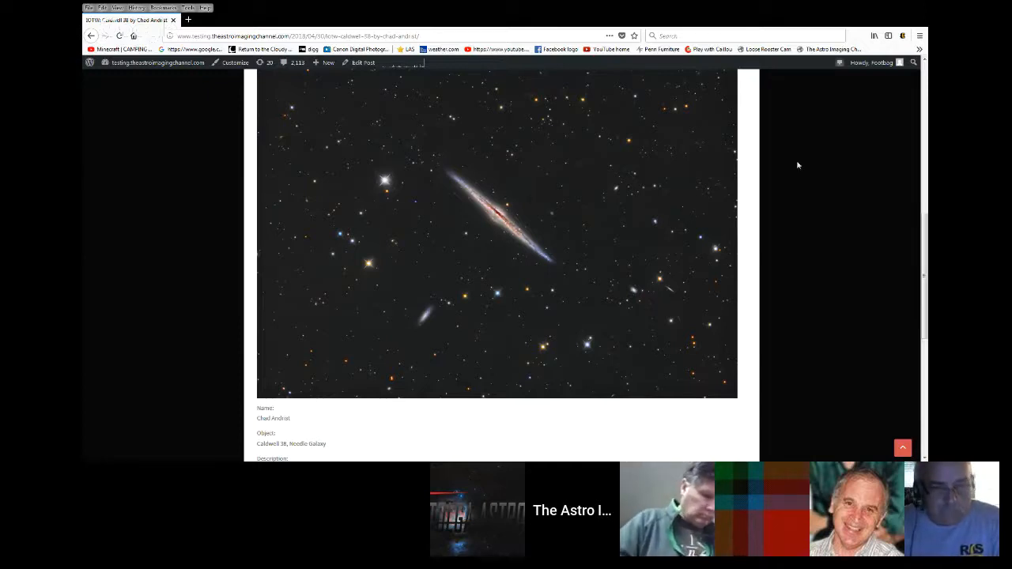
pyautogui.moveTo(886, 10)
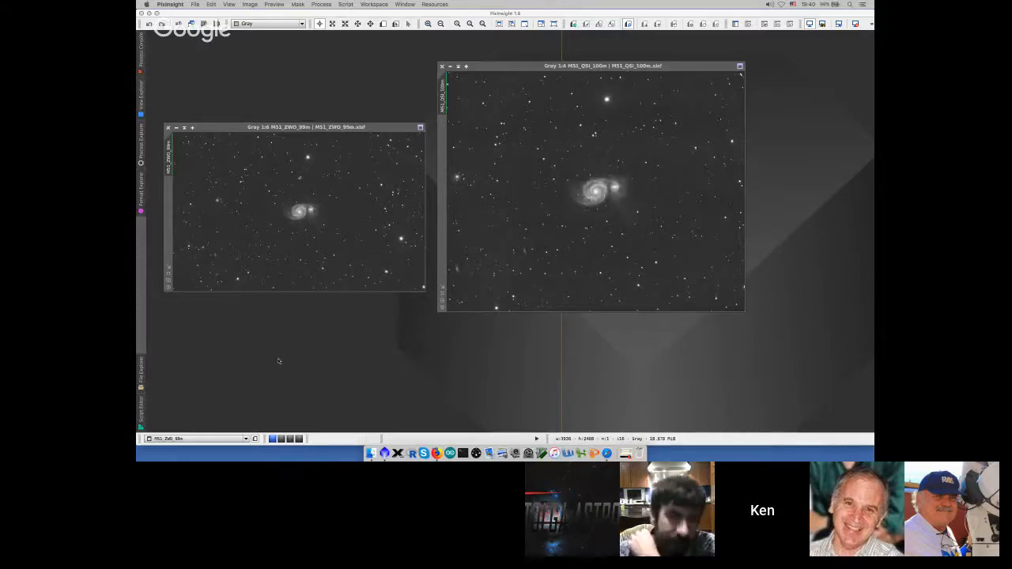
pyautogui.moveTo(370, 173)
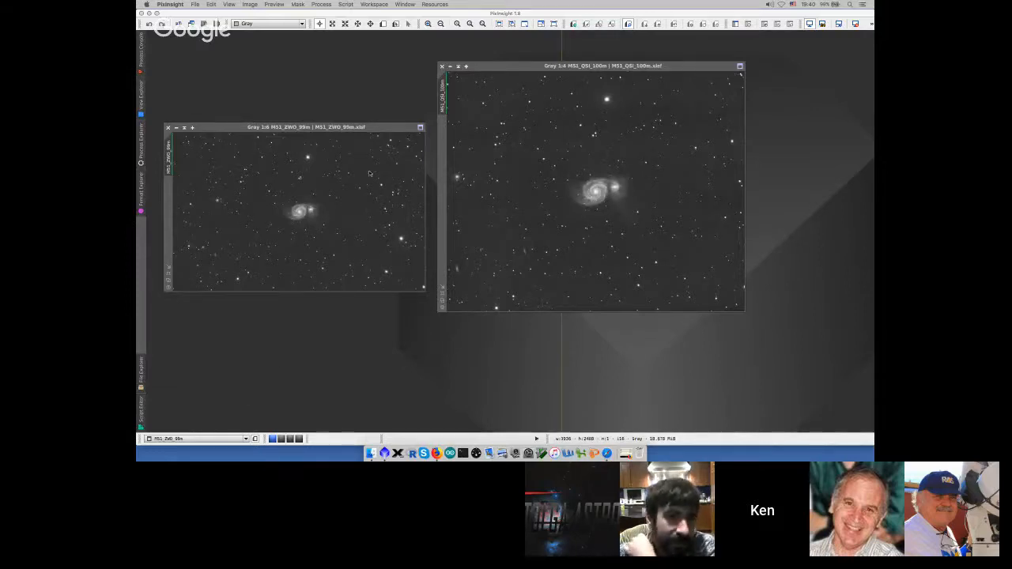
# - Arrange the two M51 image windows side by side for comparison
pyautogui.moveTo(294, 126); pyautogui.dragTo(294, 117)
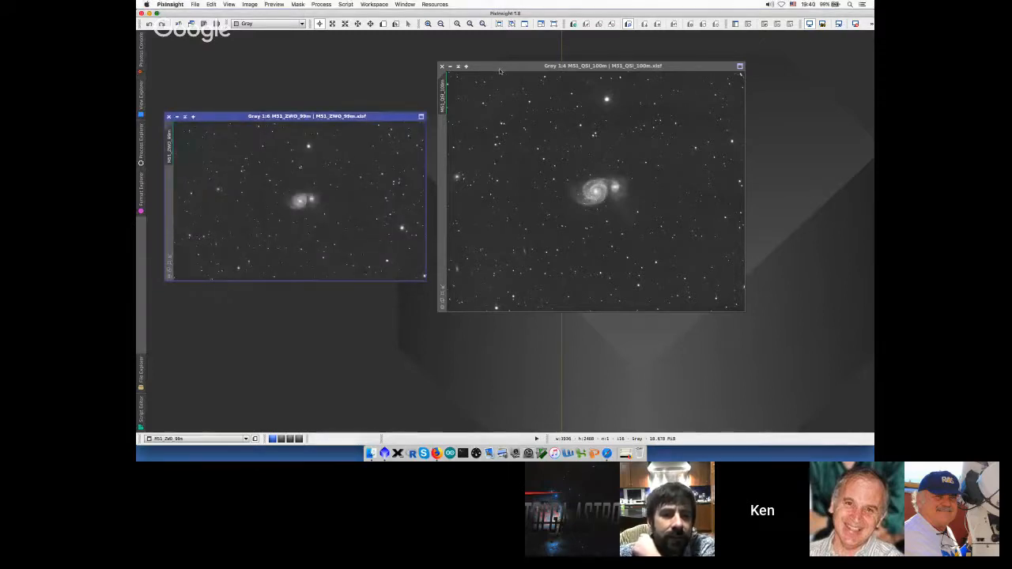
pyautogui.moveTo(603, 66); pyautogui.dragTo(602, 75)
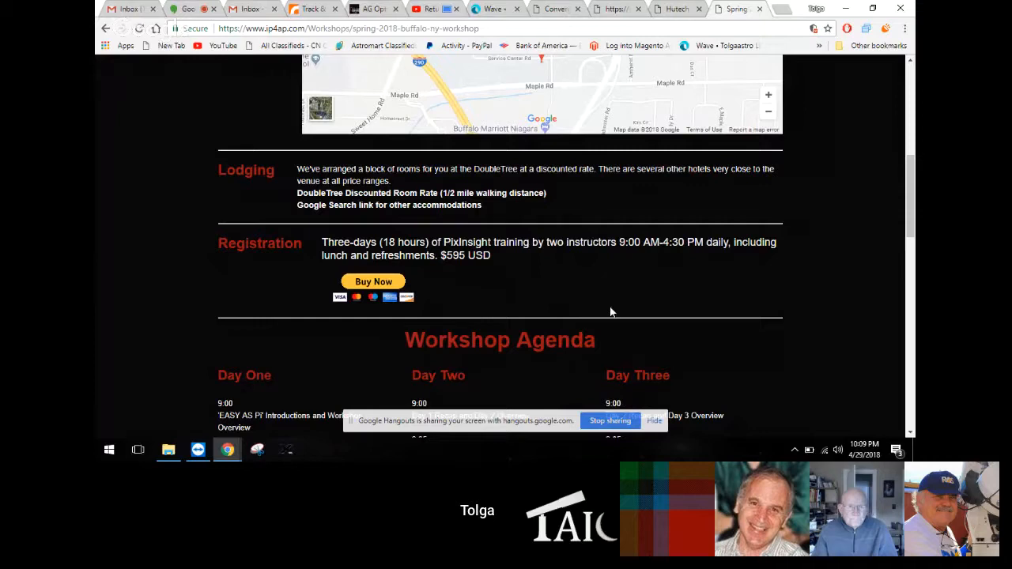
pyautogui.moveTo(572, 297)
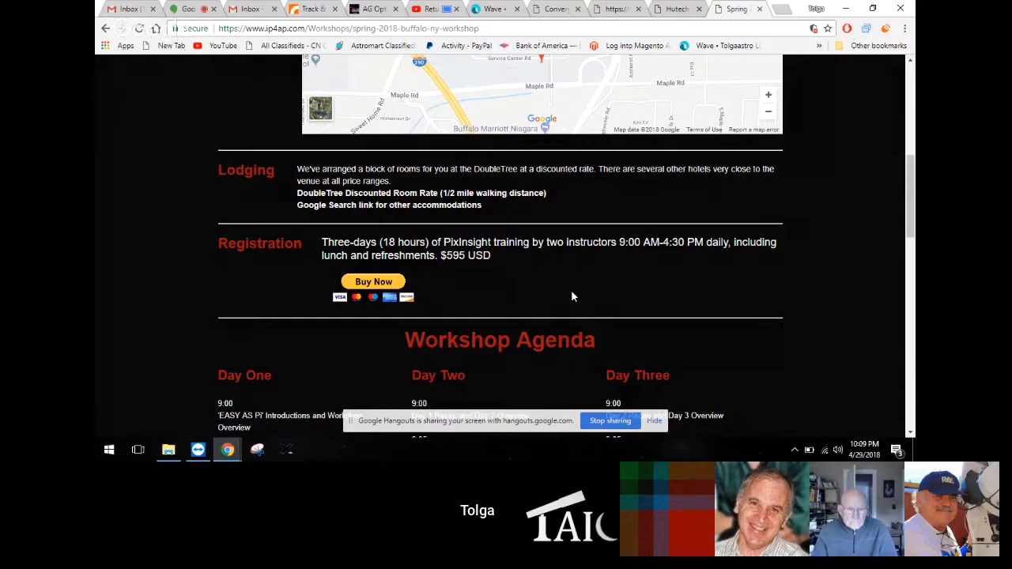
pyautogui.scroll(3)
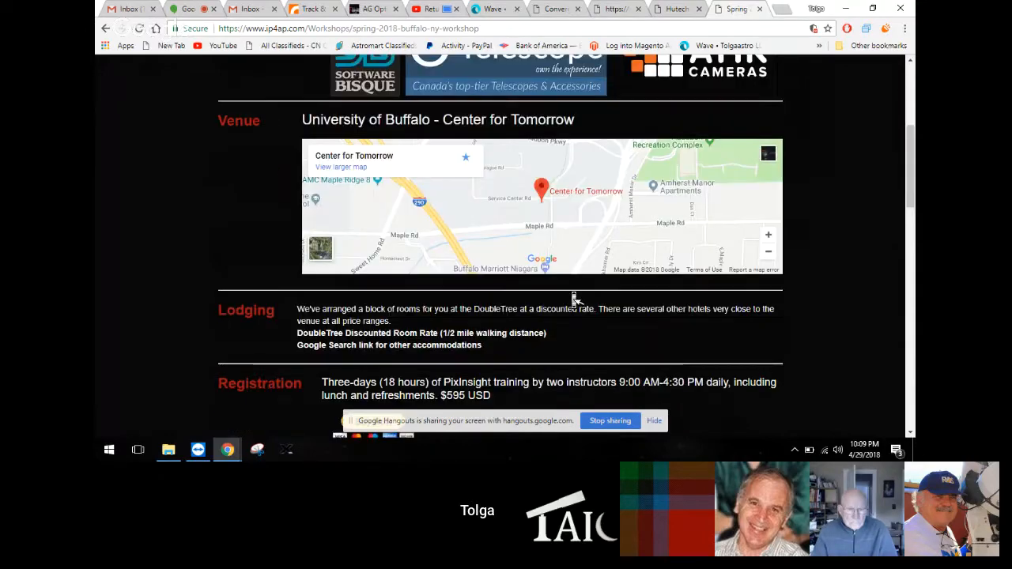
pyautogui.scroll(3)
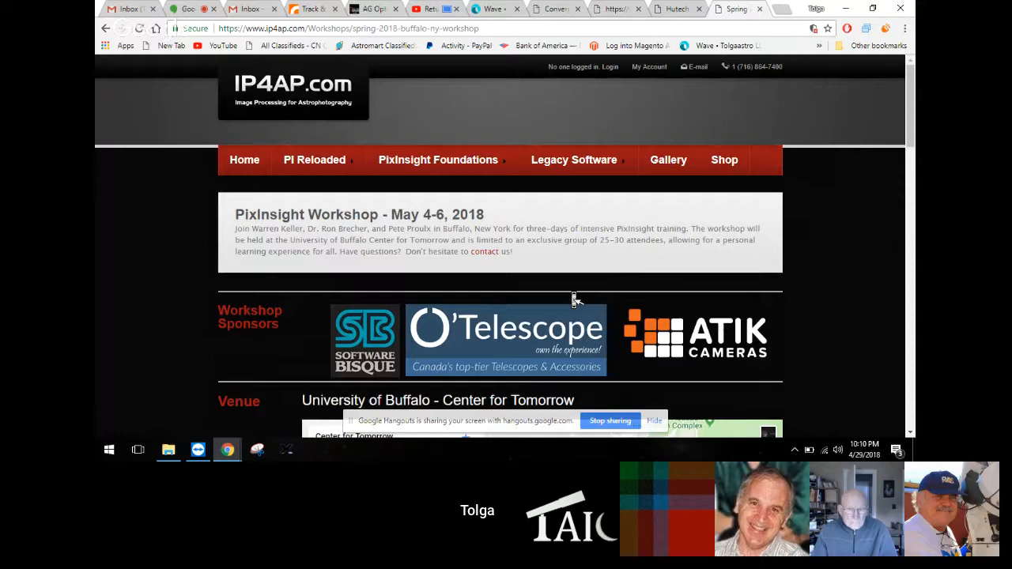
pyautogui.moveTo(572, 297)
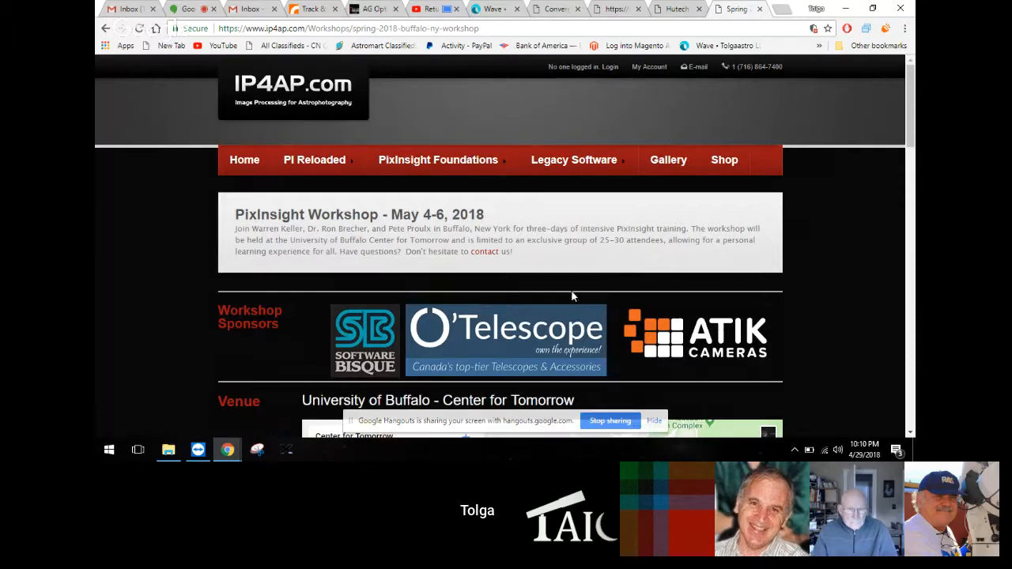
pyautogui.scroll(-3)
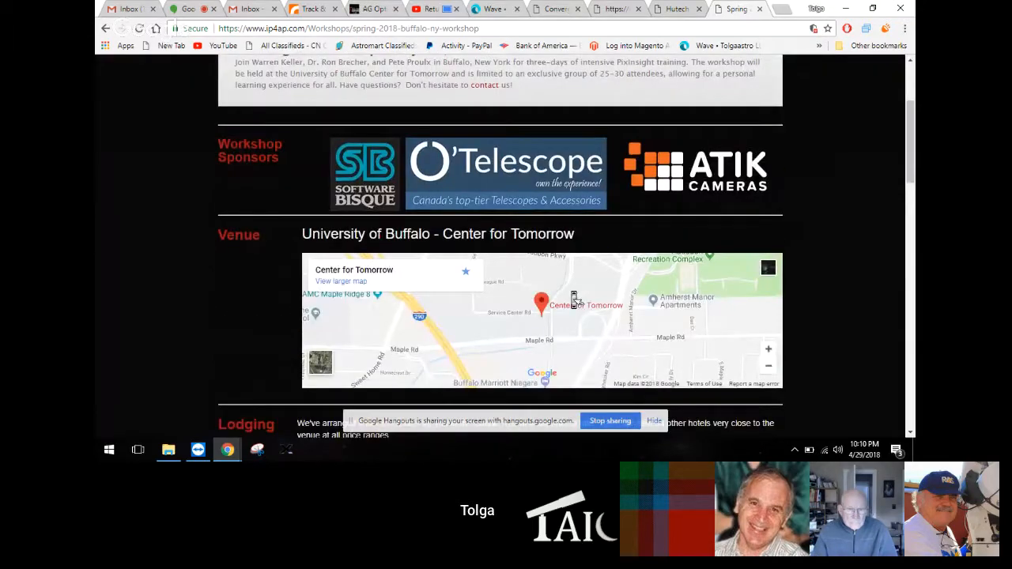
pyautogui.scroll(-3)
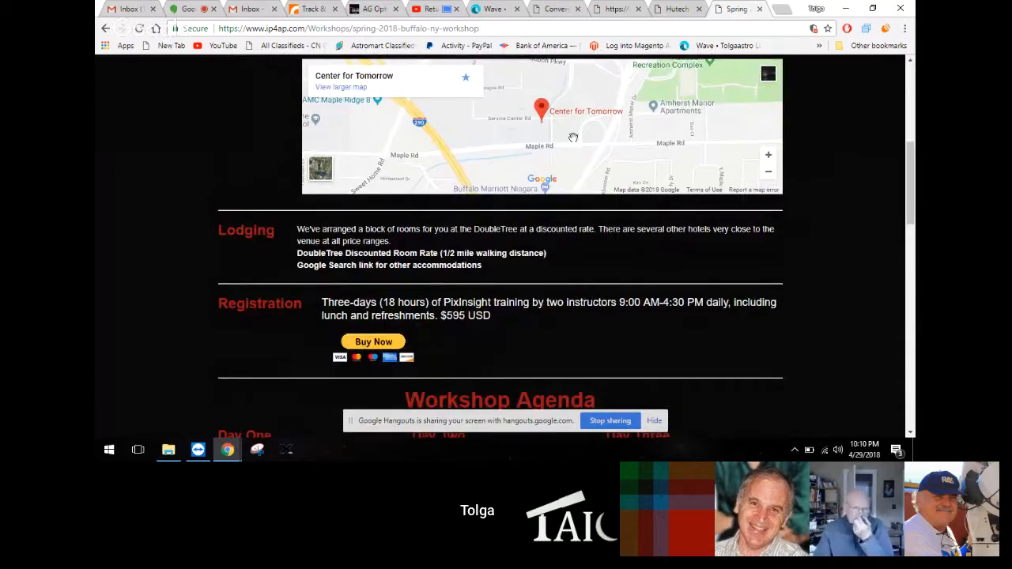
pyautogui.moveTo(560, 272)
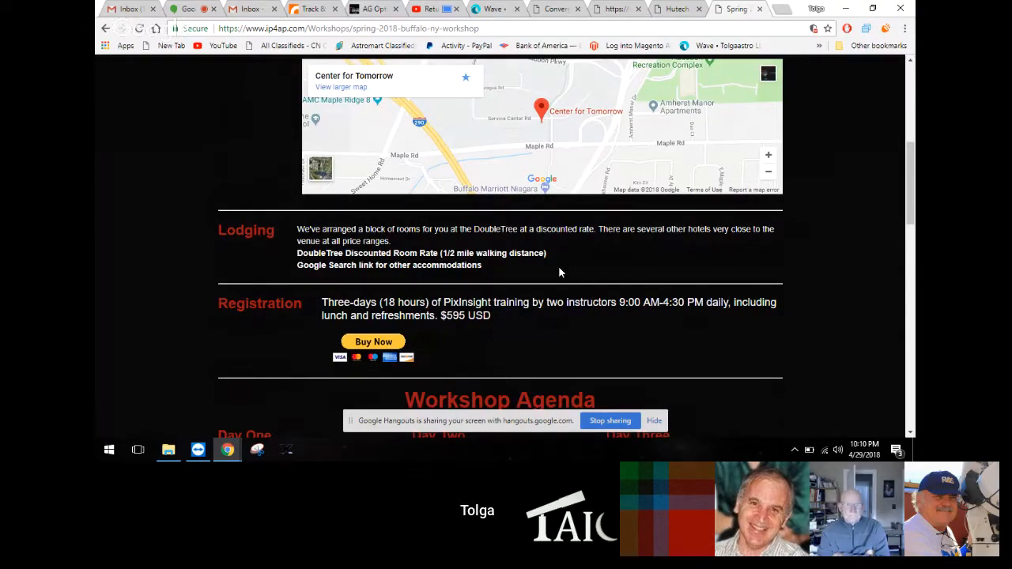
pyautogui.moveTo(388, 67)
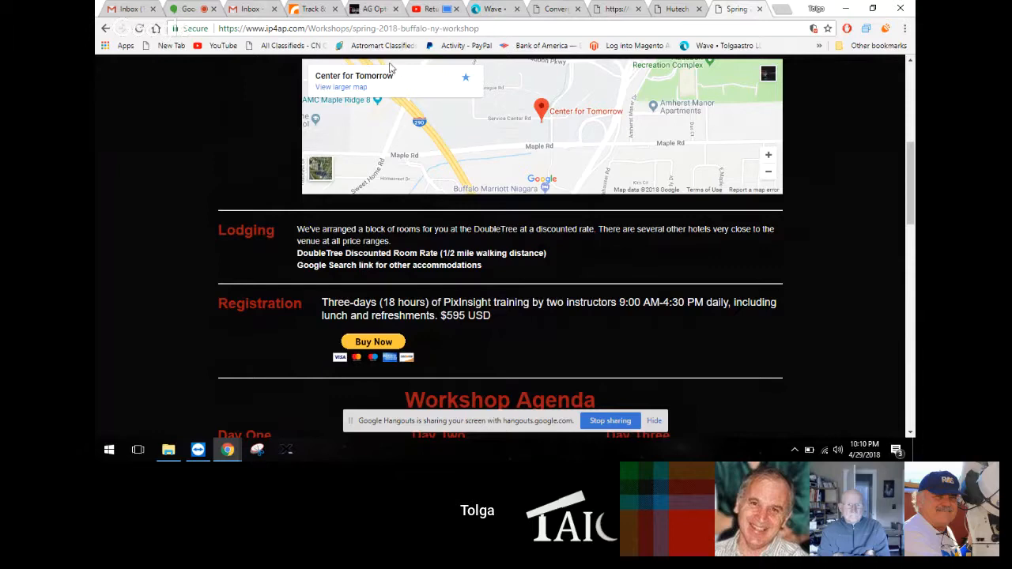
pyautogui.click(347, 28)
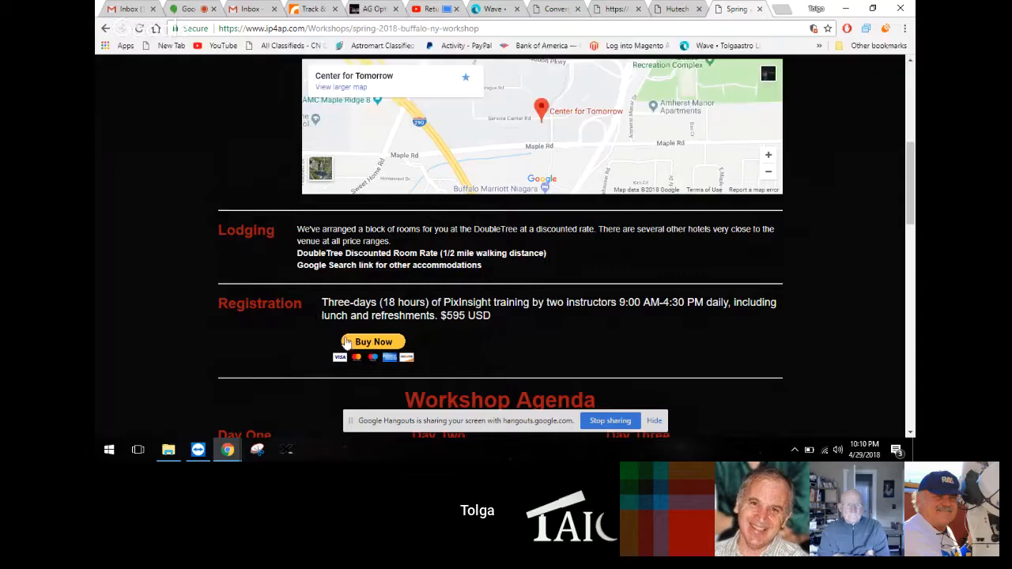
pyautogui.moveTo(373, 342)
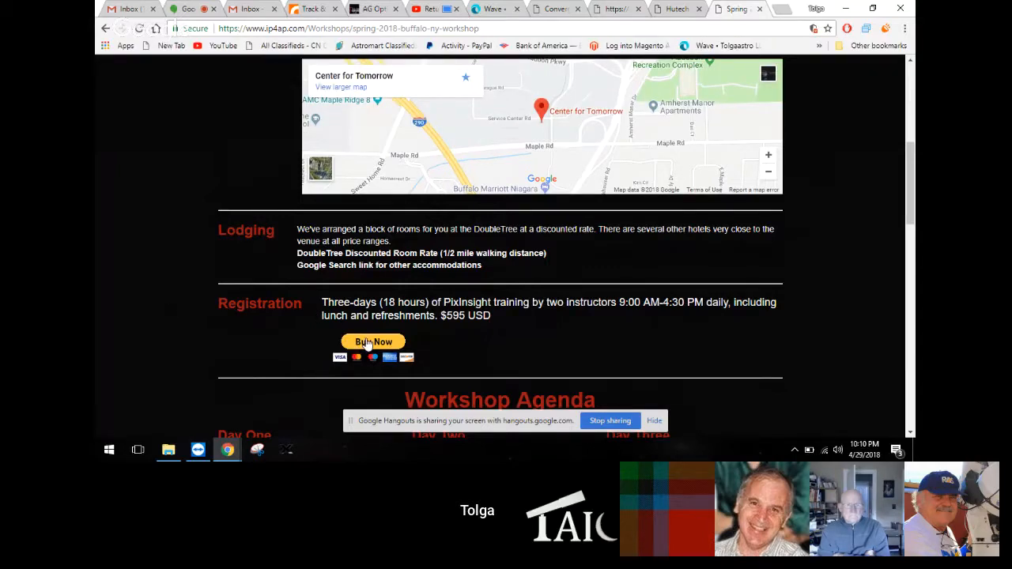
pyautogui.click(373, 342)
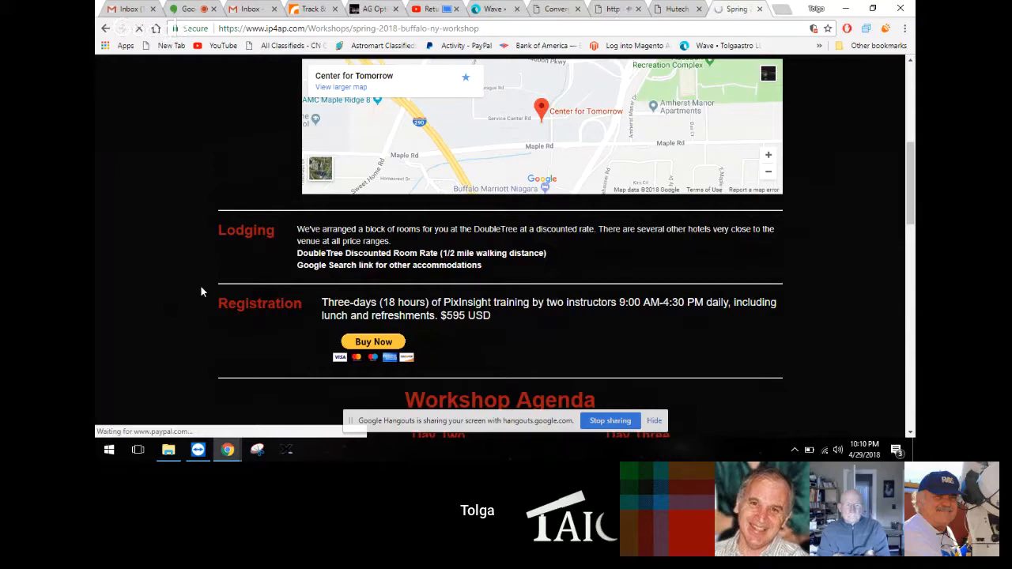
pyautogui.click(373, 341)
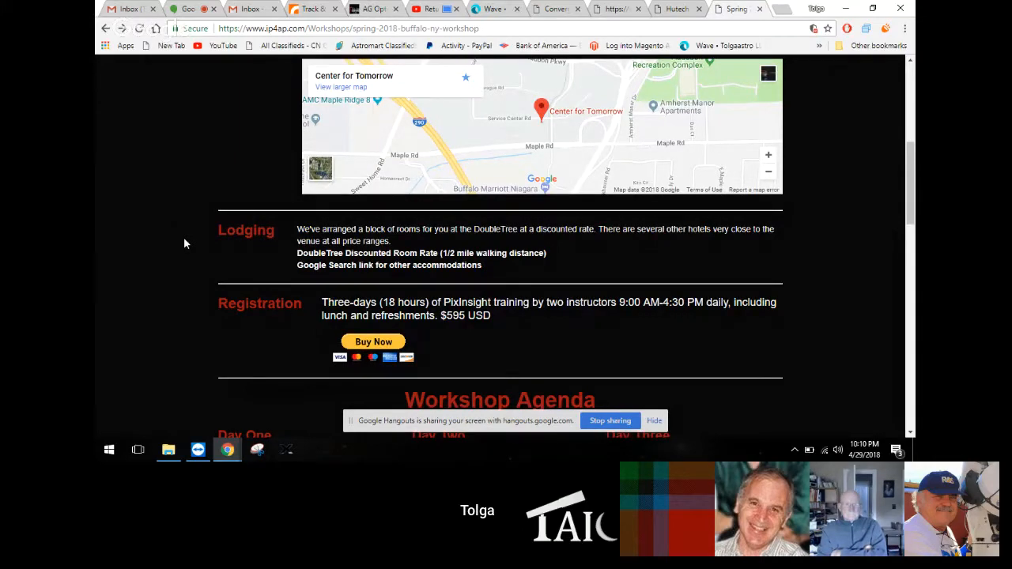
pyautogui.moveTo(228, 449)
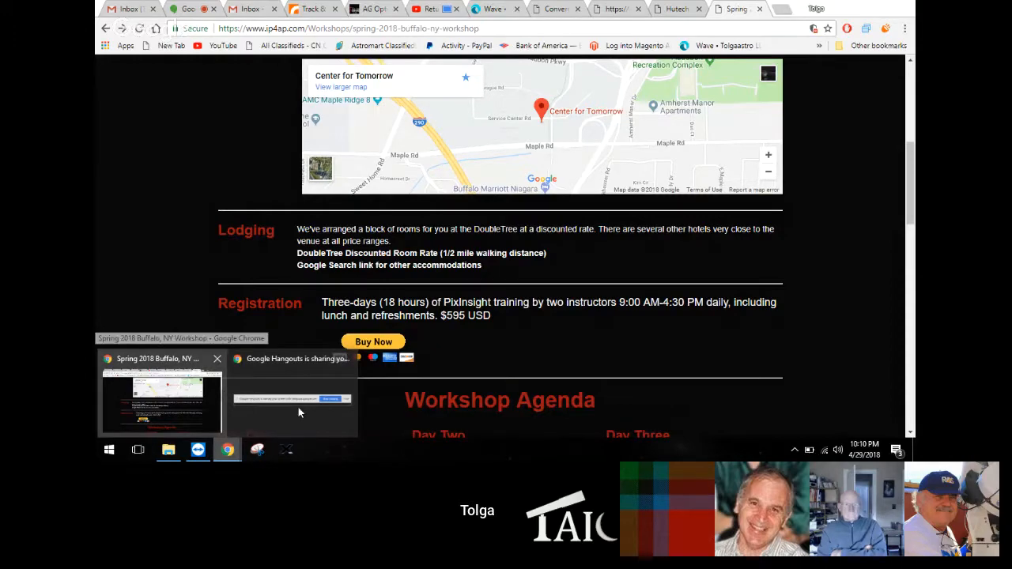
pyautogui.click(291, 396)
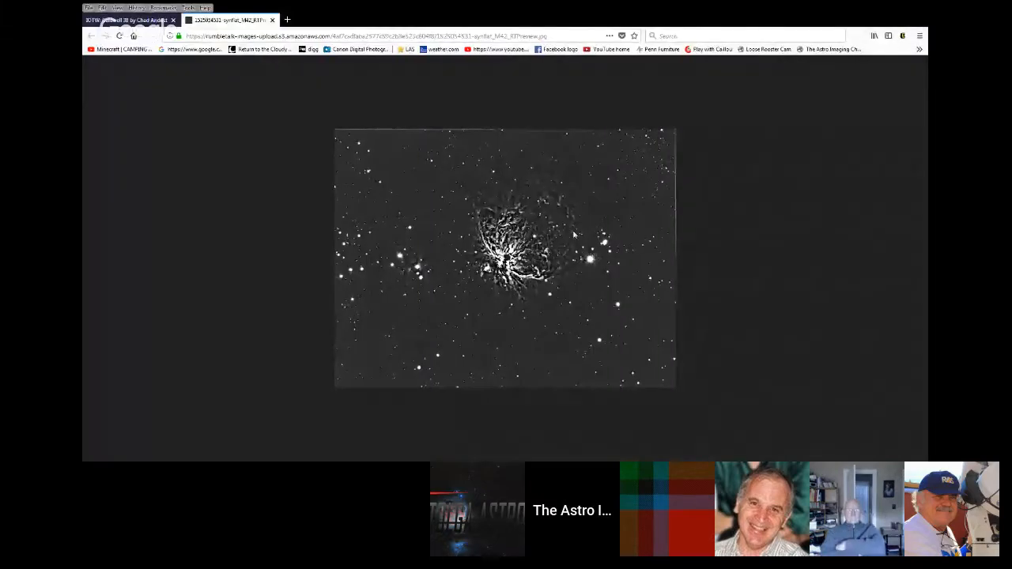
pyautogui.moveTo(670, 230)
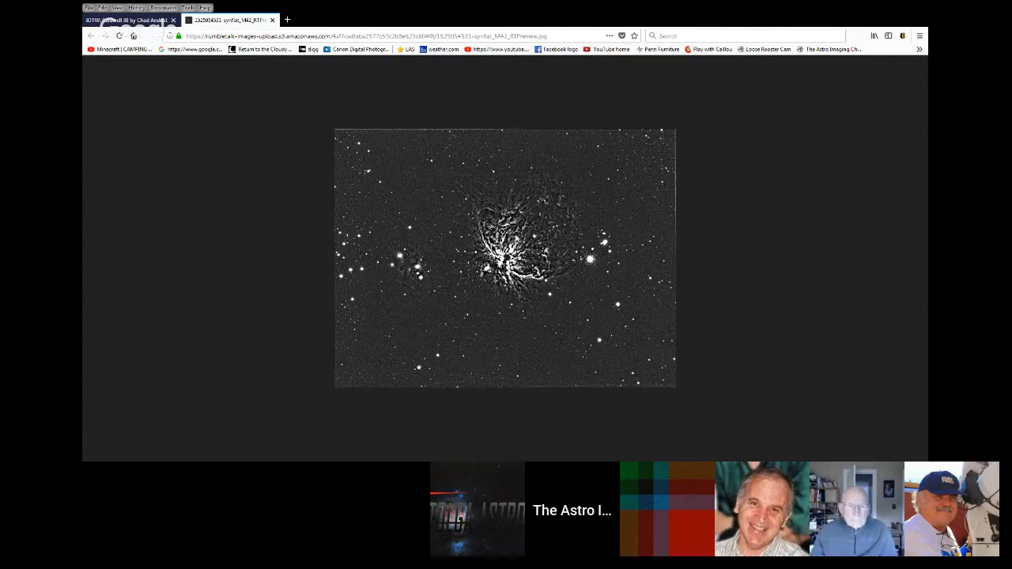
pyautogui.moveTo(557, 212)
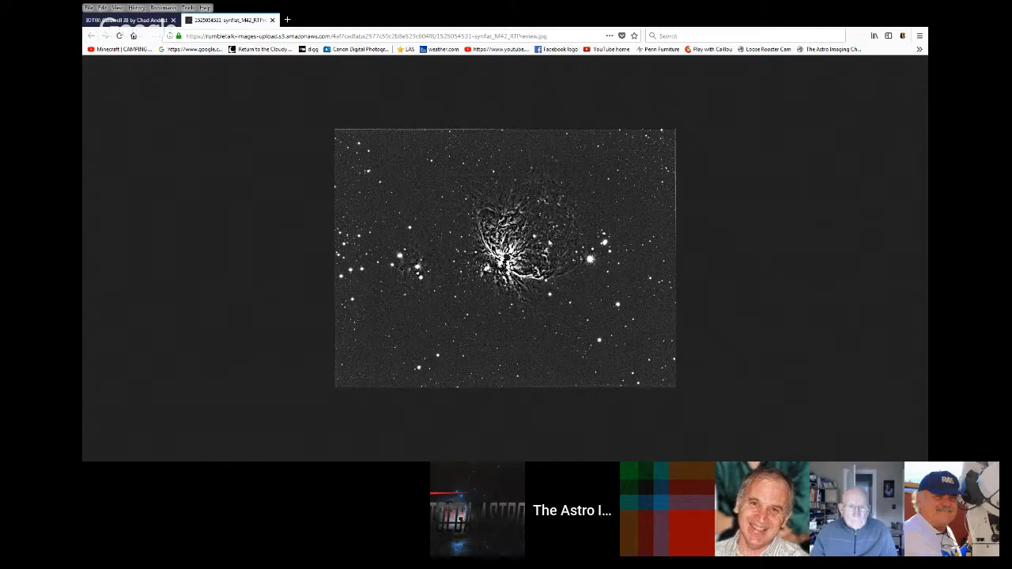
pyautogui.moveTo(593, 196)
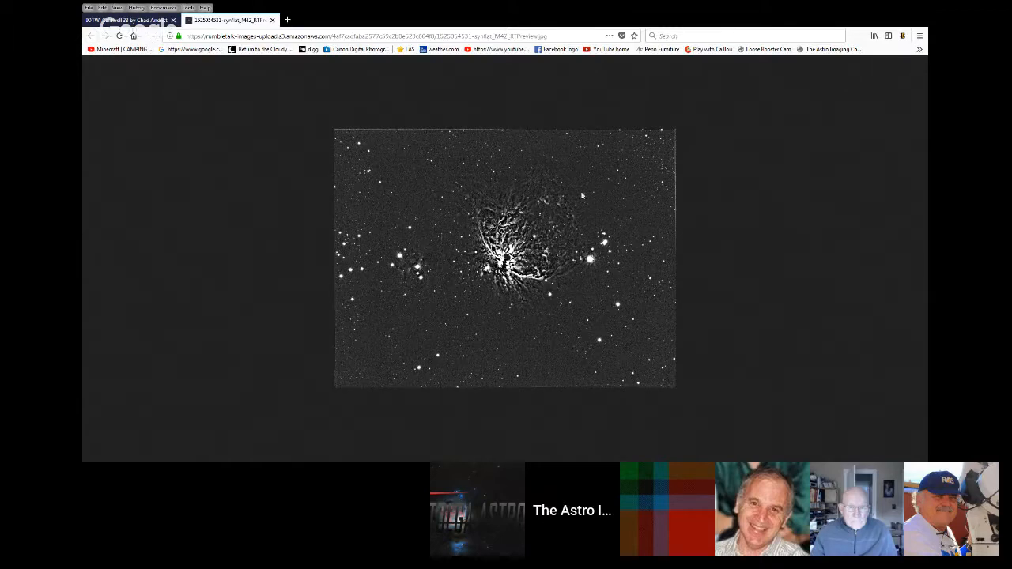
pyautogui.moveTo(560, 220)
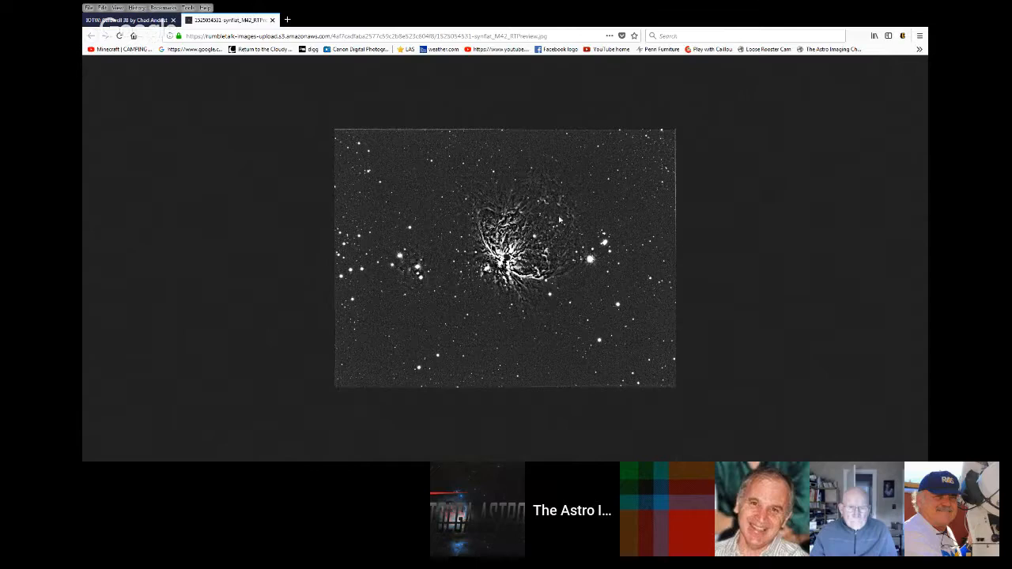
pyautogui.moveTo(597, 205)
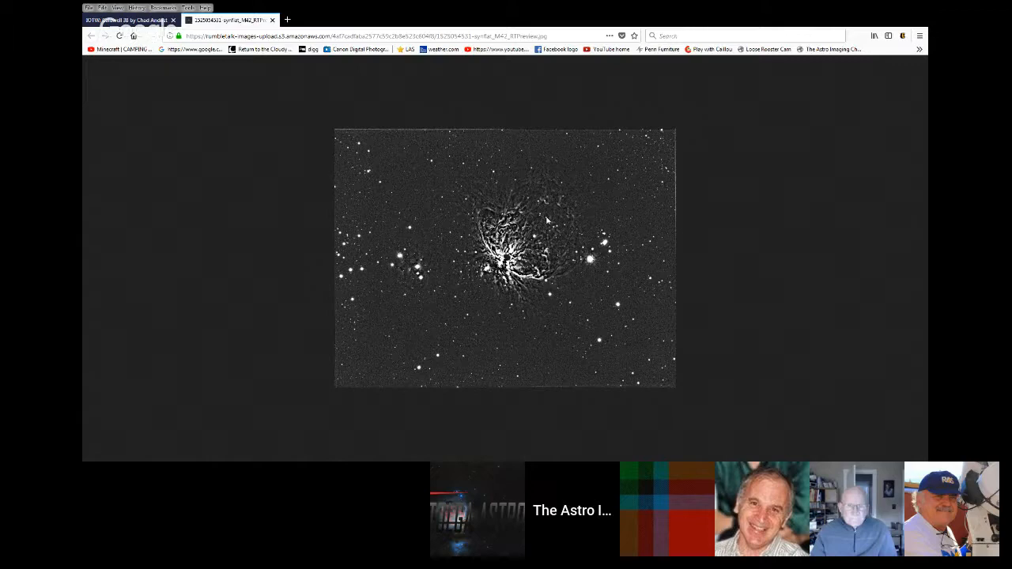
pyautogui.moveTo(554, 222)
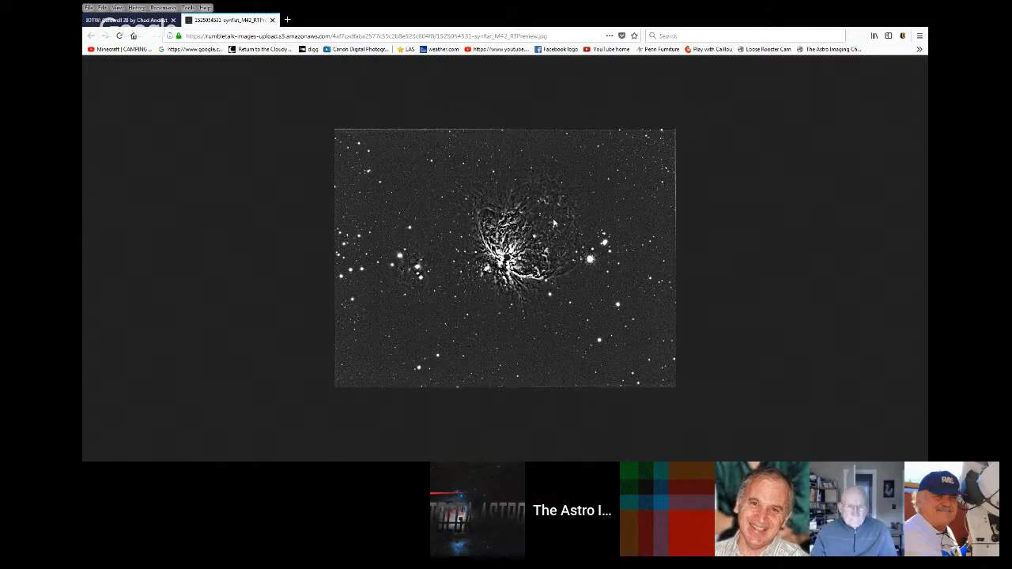
pyautogui.moveTo(537, 231)
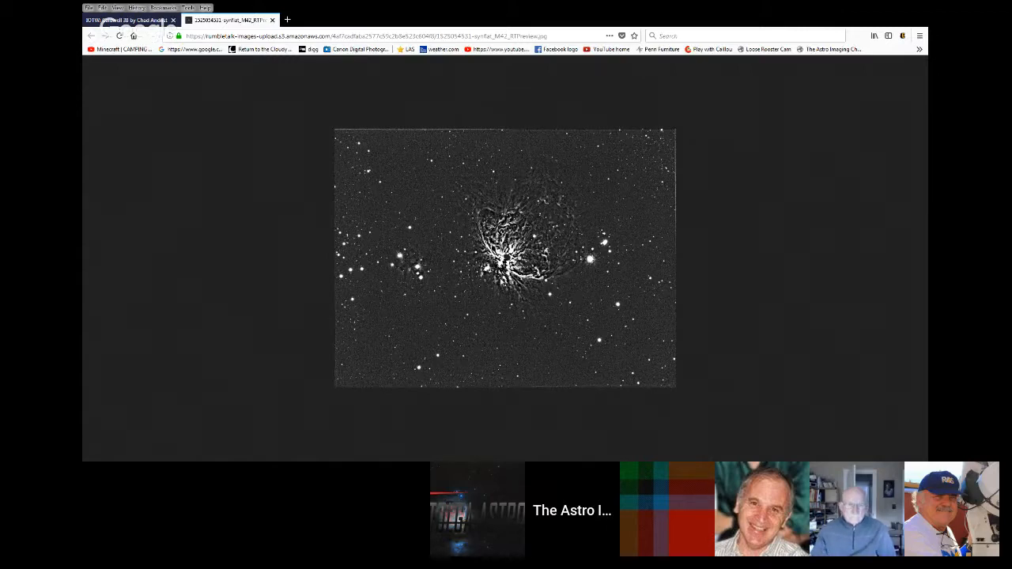
pyautogui.moveTo(350, 133)
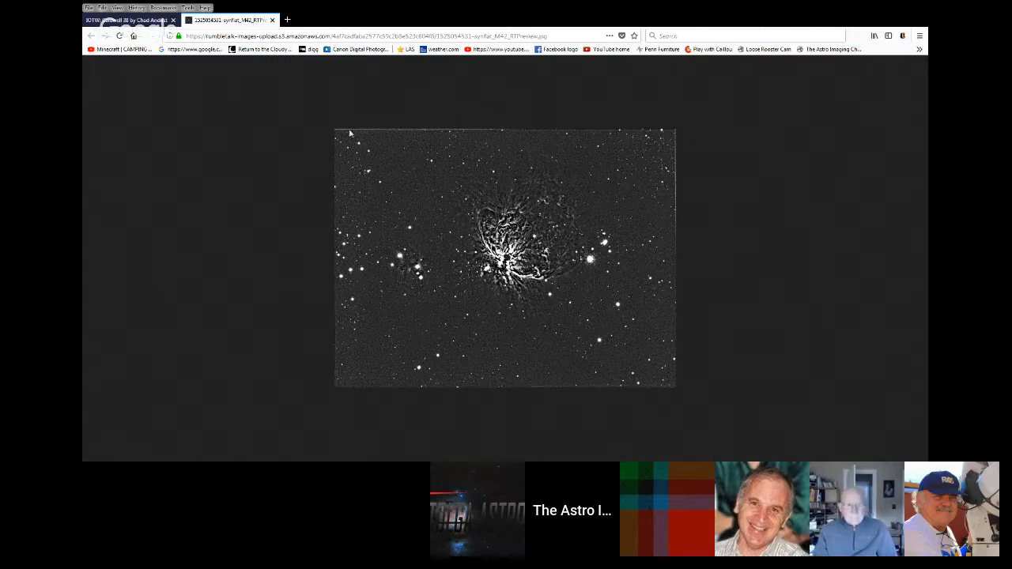